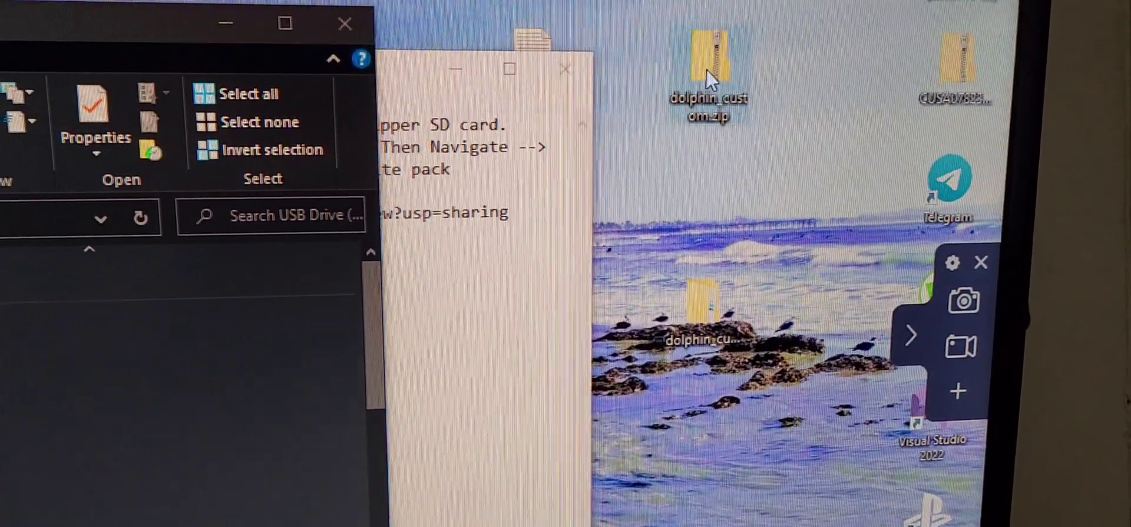
{"action": "mouse_move", "coordinate": [709, 76]}
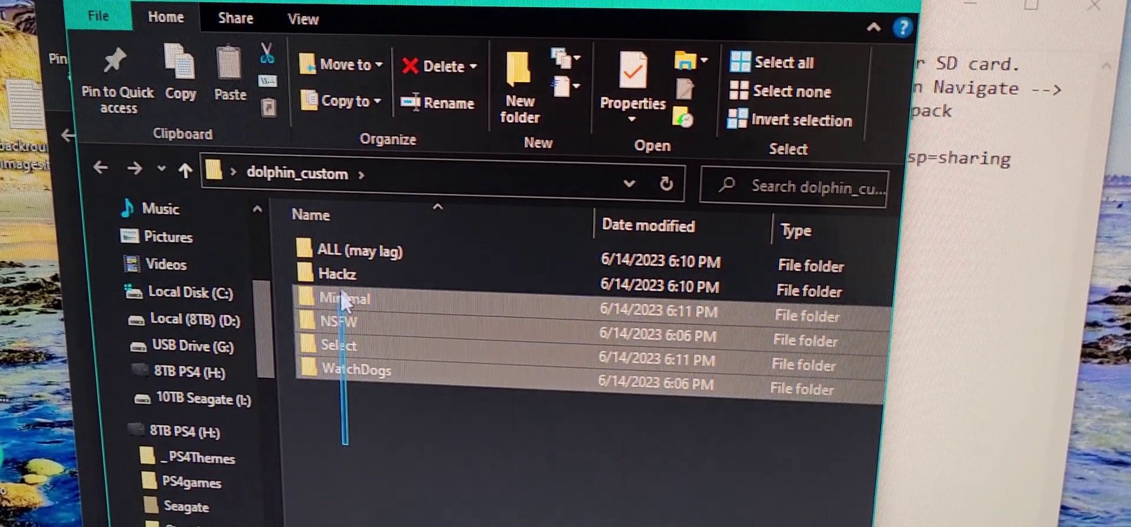
Step: Cut the six selected asset pack folders from dolphin_custom to the clipboard
{"action": "right_click", "coordinate": [344, 300]}
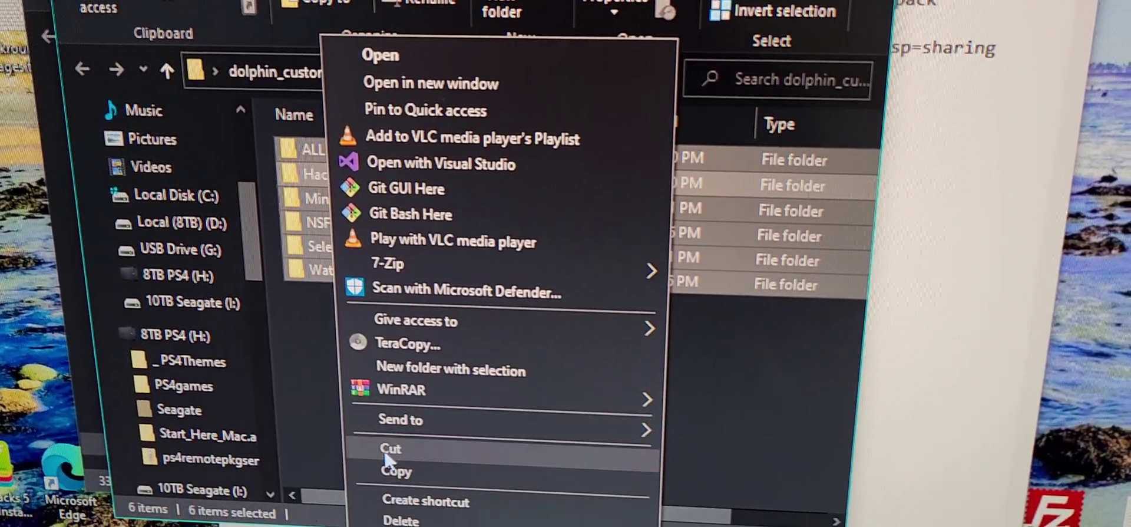
{"action": "key", "text": "Escape"}
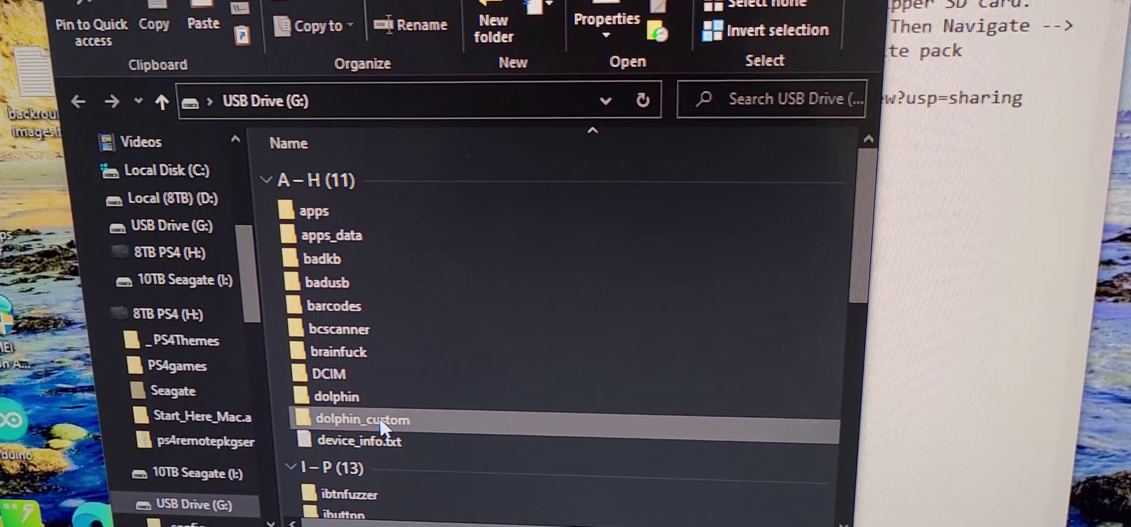
Step: Enter dolphin_custom on USB Drive (G:) and close the background-images notes in Notepad
{"action": "double_click", "coordinate": [358, 420]}
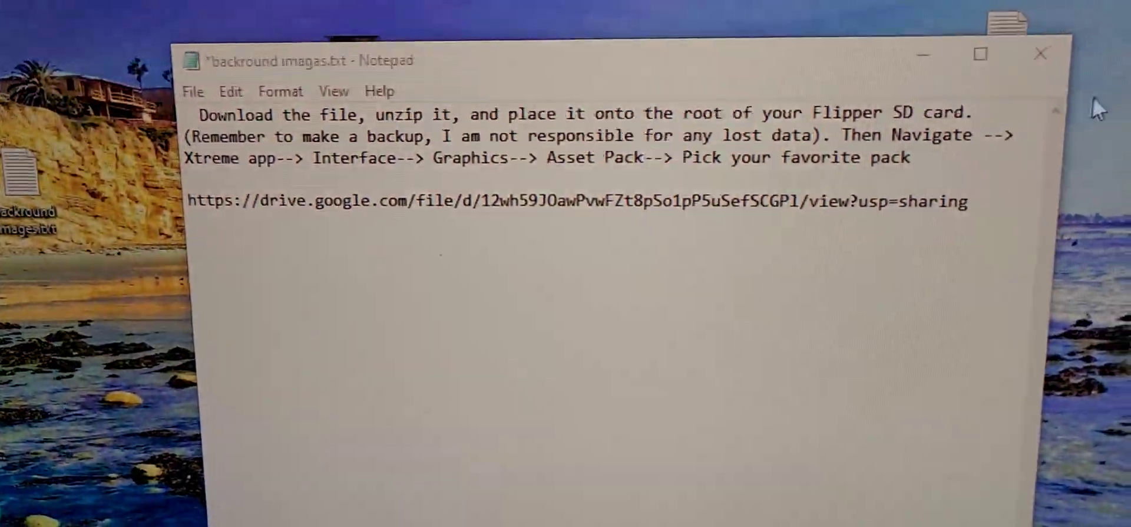
{"action": "left_click", "coordinate": [1042, 55]}
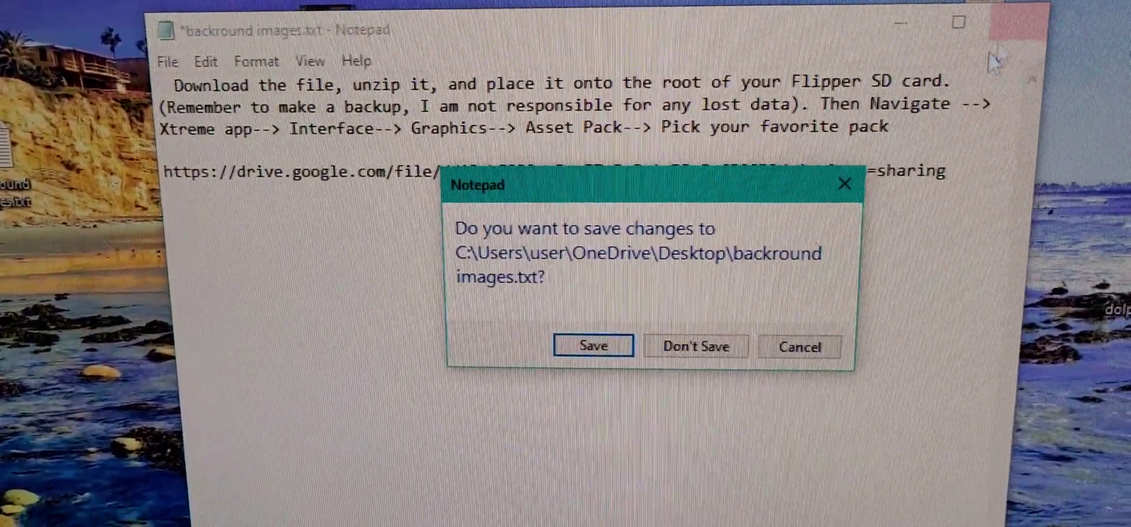